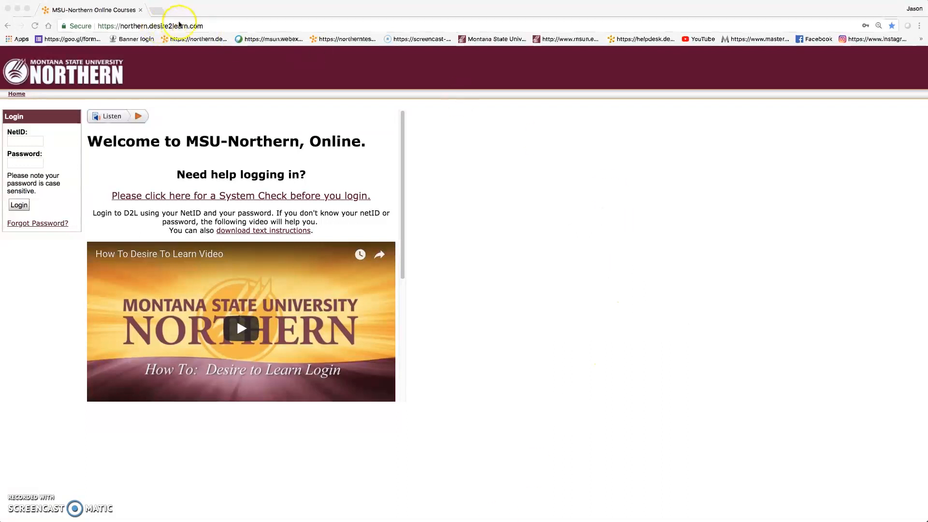
Replace the online courses address to load the MSU-Northern homepage at msun.edu.
left_click(150, 25)
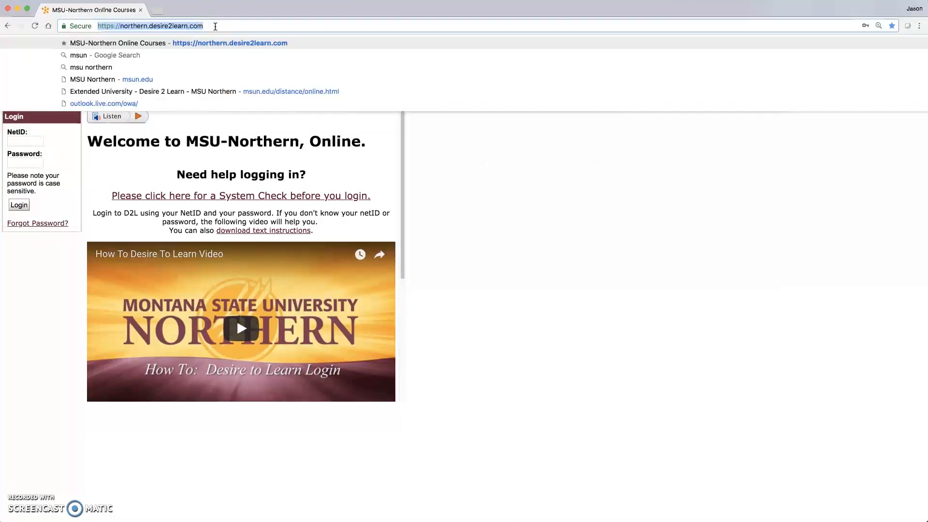
type("www.hotmail.com")
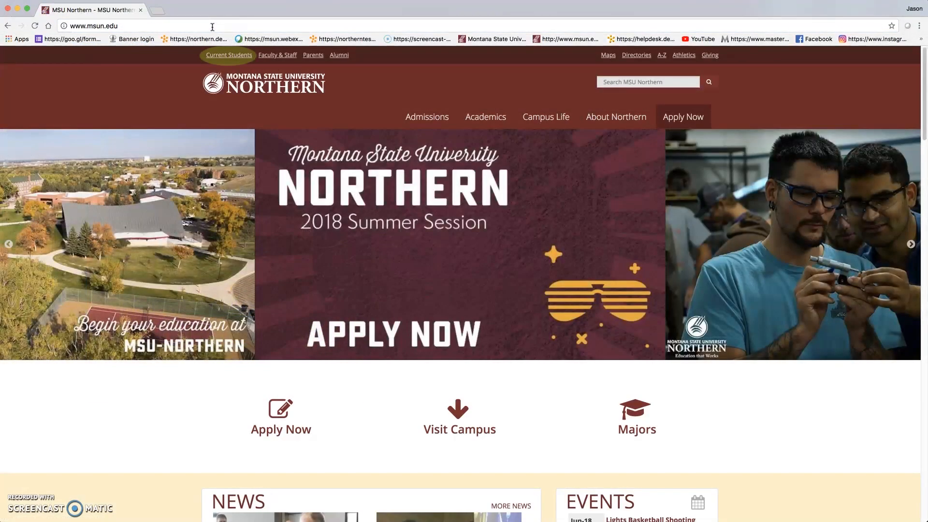
mouse_move(229, 55)
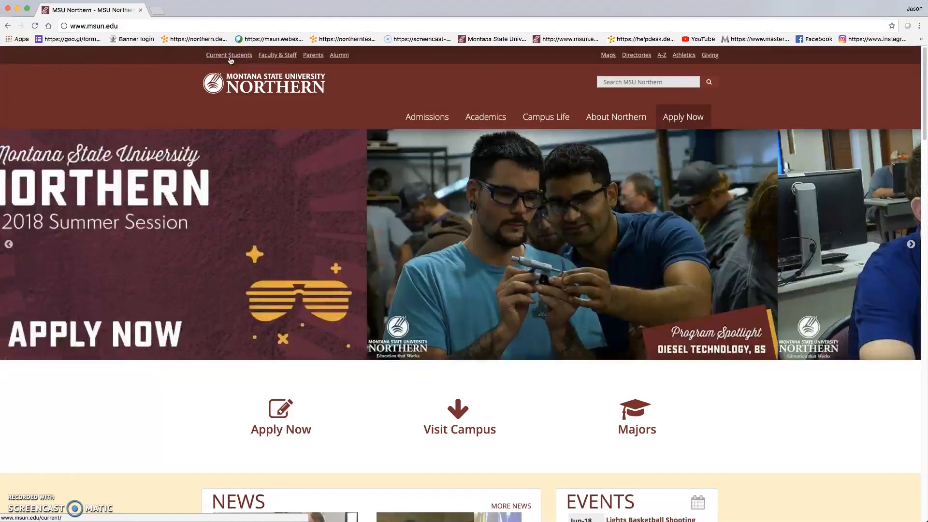
Open MyInfo from Current Students, reaching the atlas.montana.edu welcome page.
left_click(228, 55)
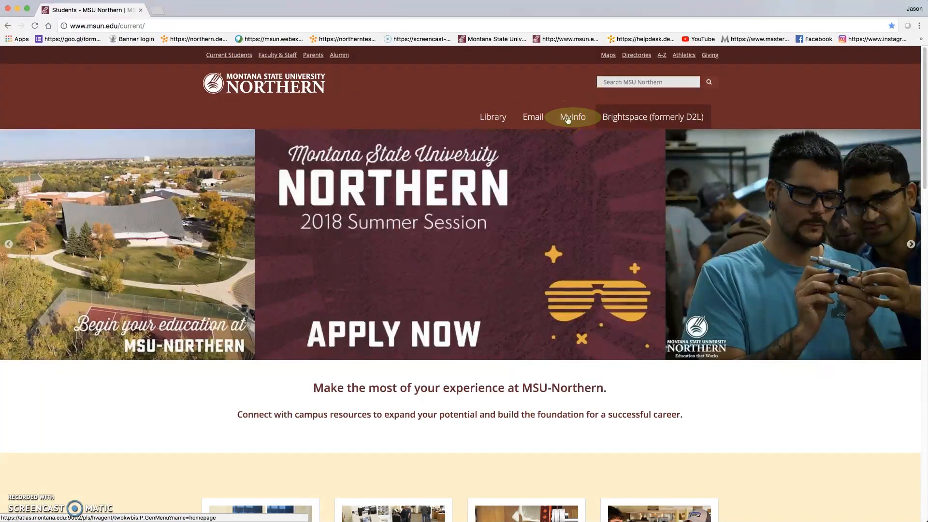
left_click(571, 117)
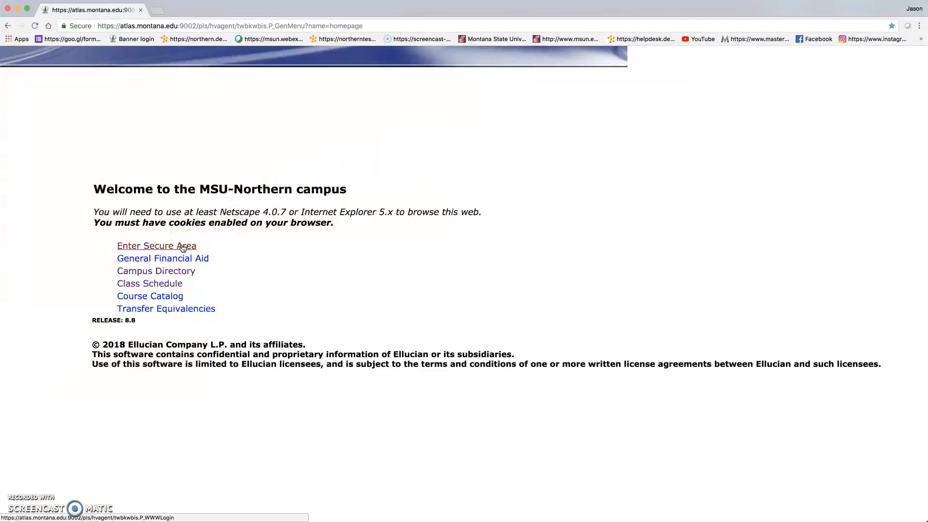
Log into the MyInfo secure area with the student User ID and initial PIN.
left_click(156, 246)
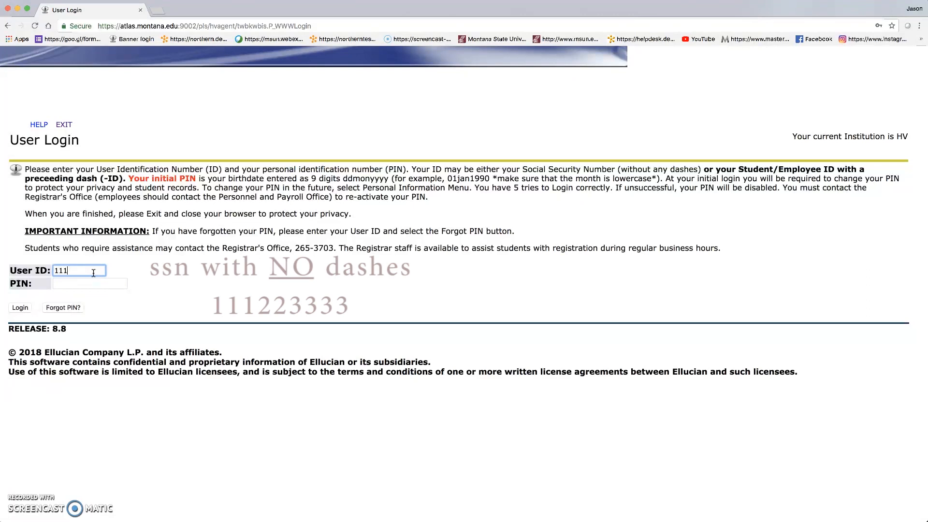
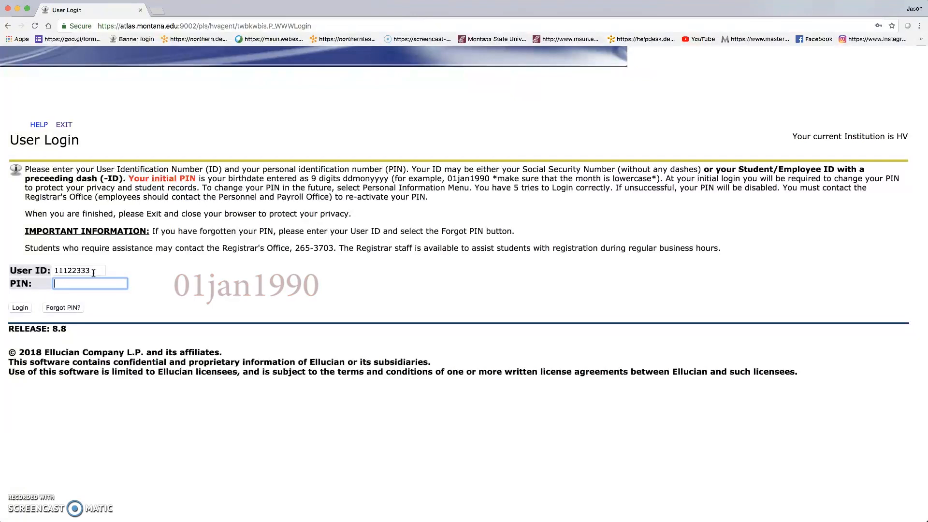
left_click(19, 307)
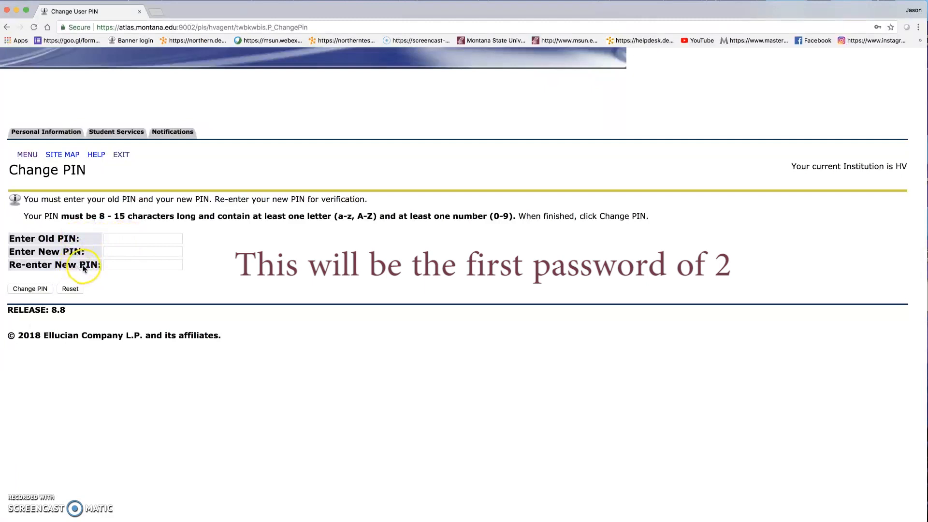
mouse_move(305, 212)
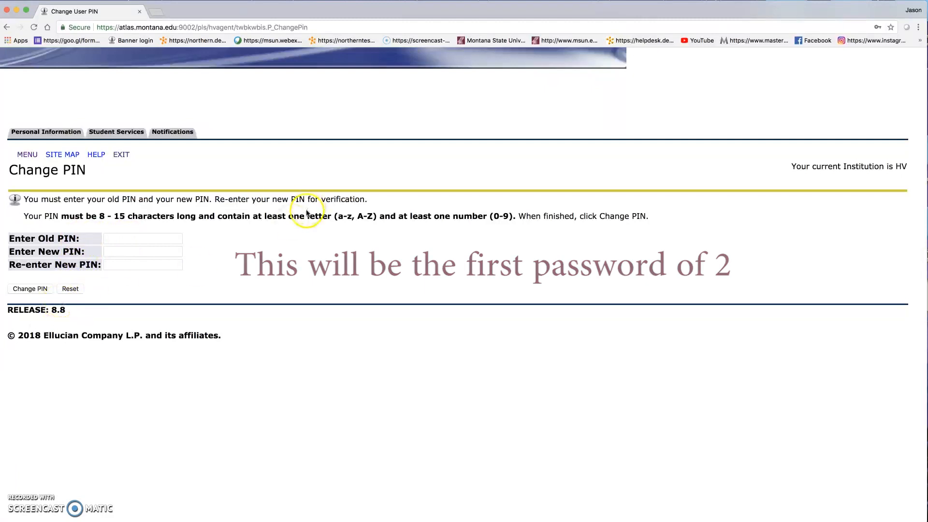
Submit the old and new PINs, then confirm a security question and answer.
left_click(29, 289)
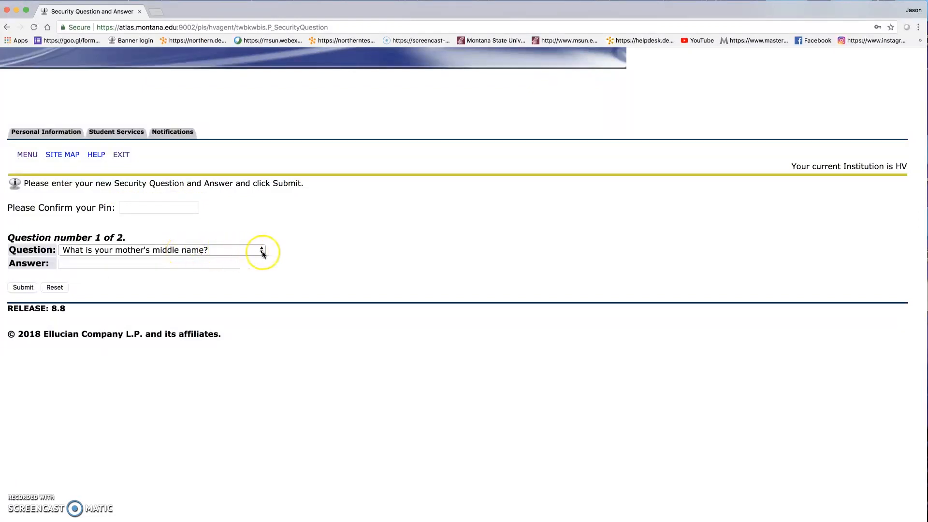
left_click(262, 250)
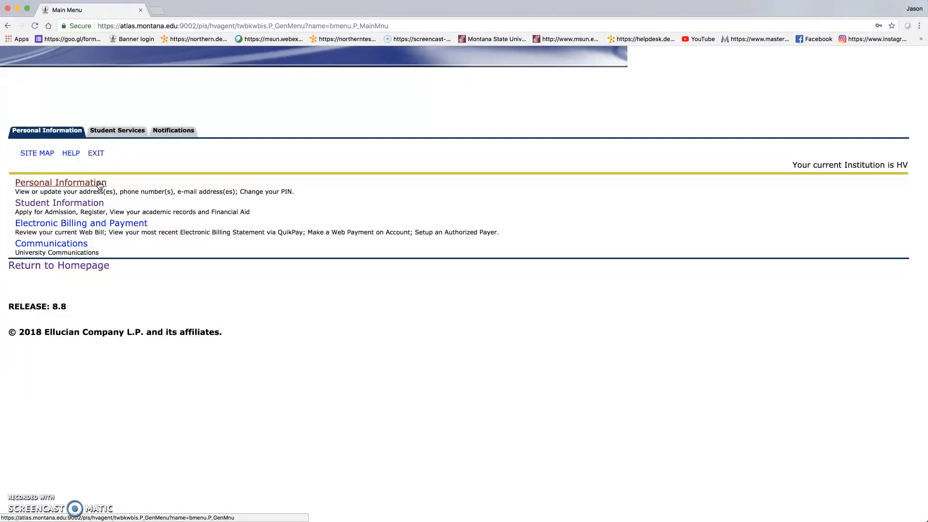
View the MSU ID and Net ID under Personal Information, then exit MyInfo.
left_click(60, 182)
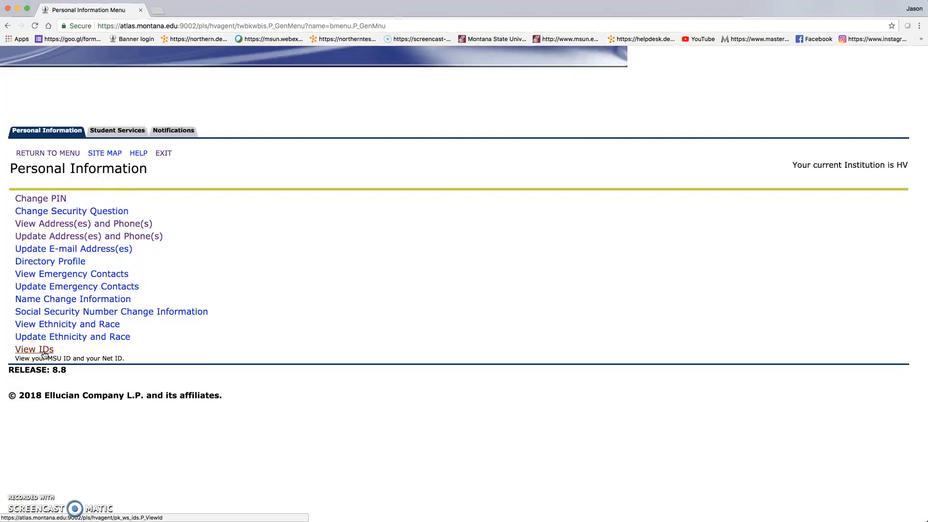
left_click(34, 349)
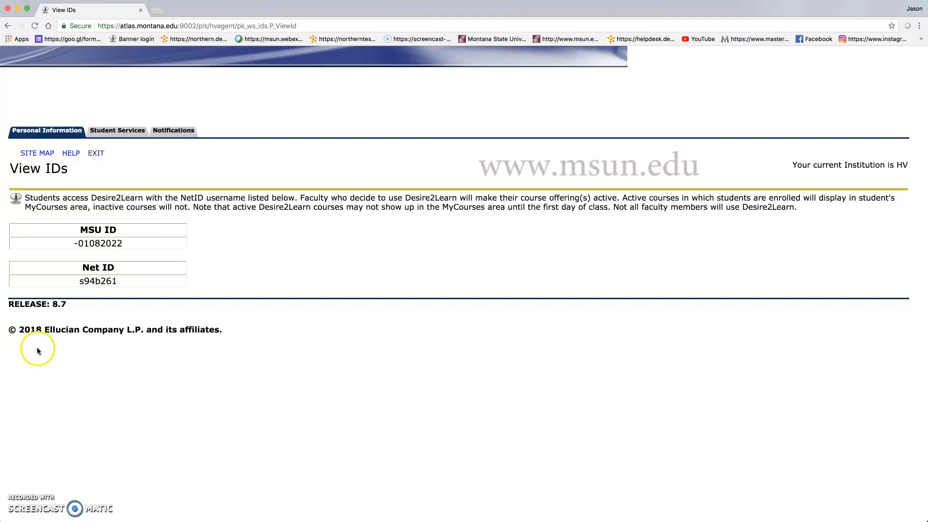
left_click(95, 152)
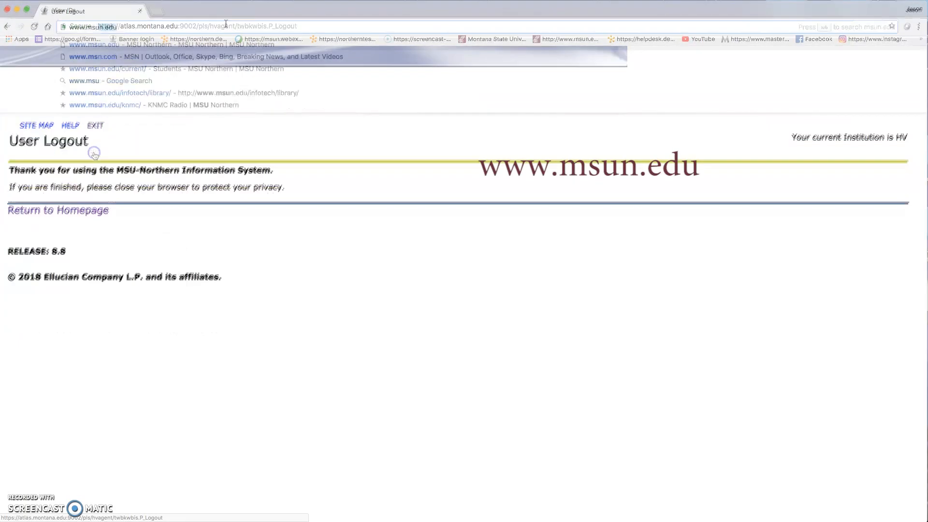
Return to msun.edu and open Brightspace (formerly D2L) from Current Students.
type("www.msun.edu")
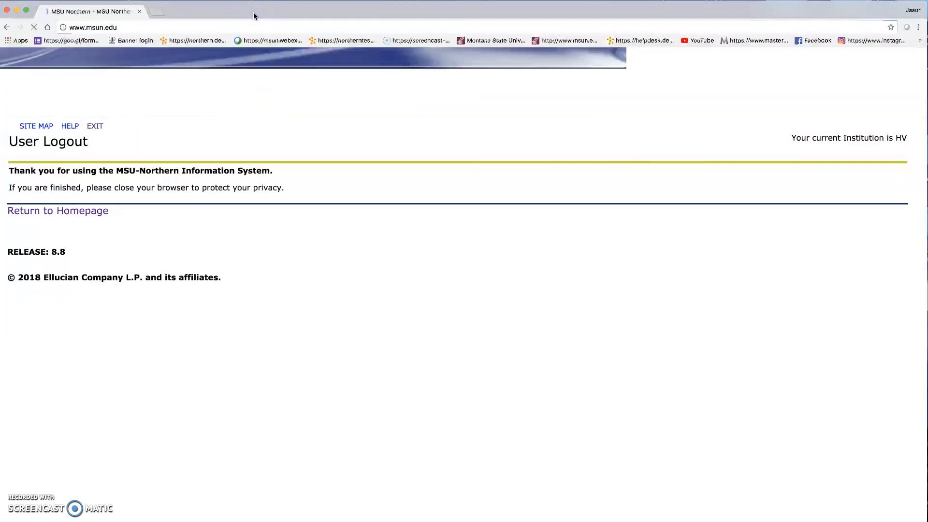
left_click(58, 210)
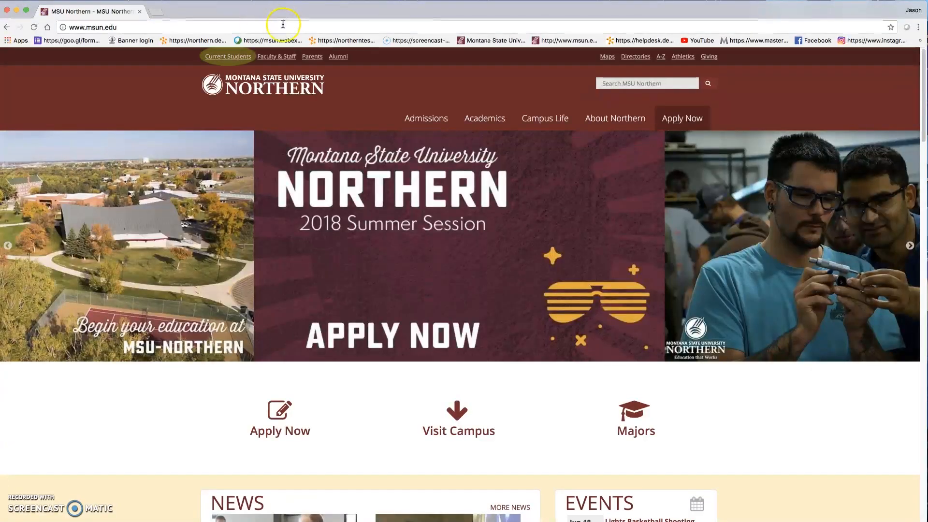
mouse_move(228, 56)
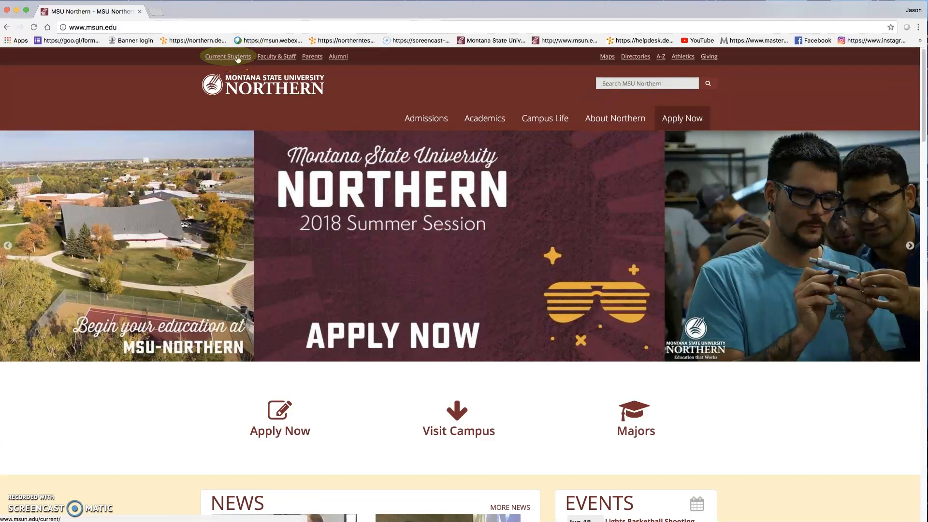
left_click(227, 57)
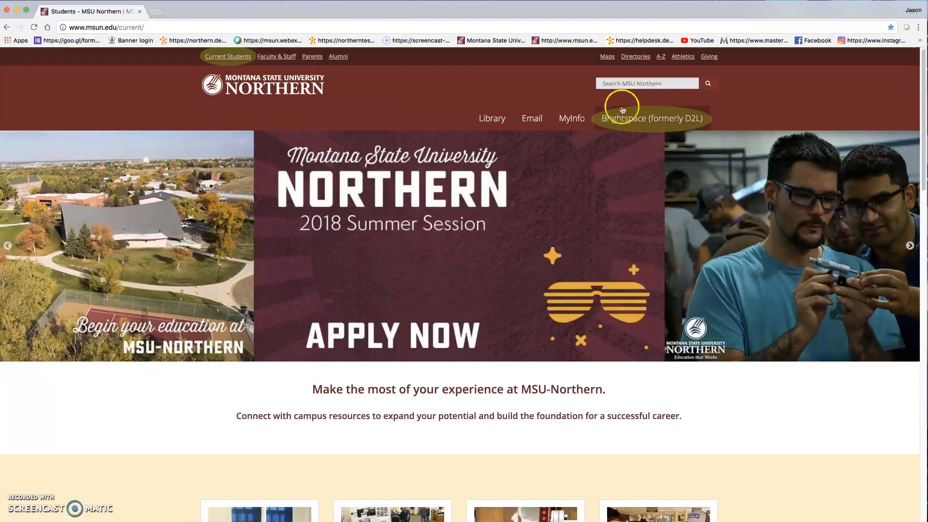
mouse_move(625, 122)
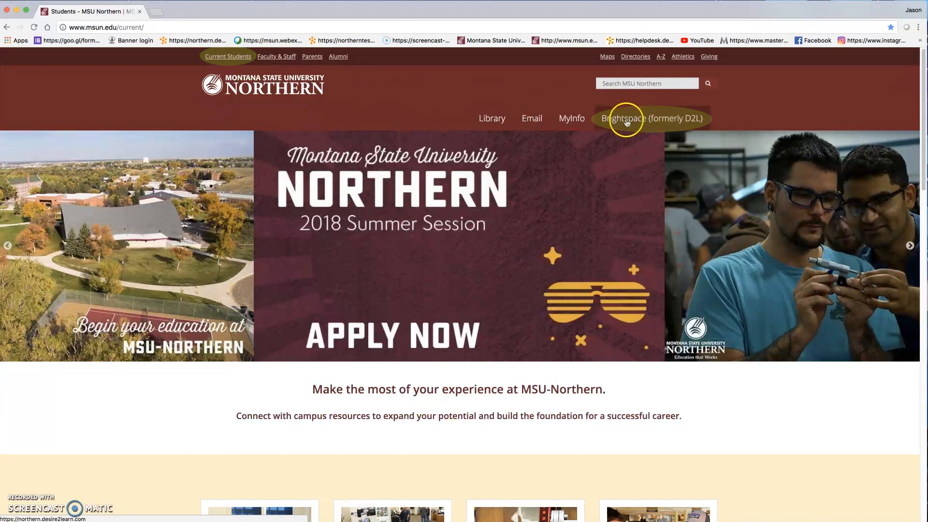
left_click(651, 118)
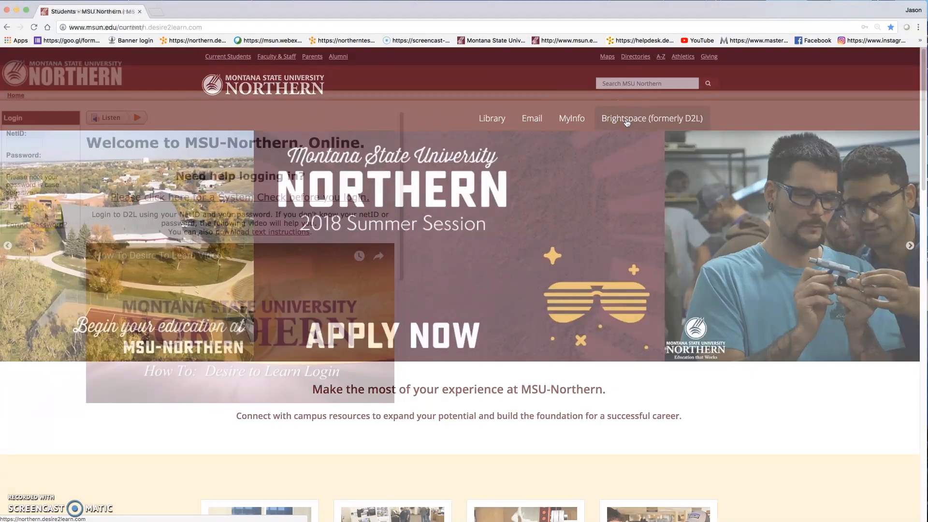
left_click(651, 118)
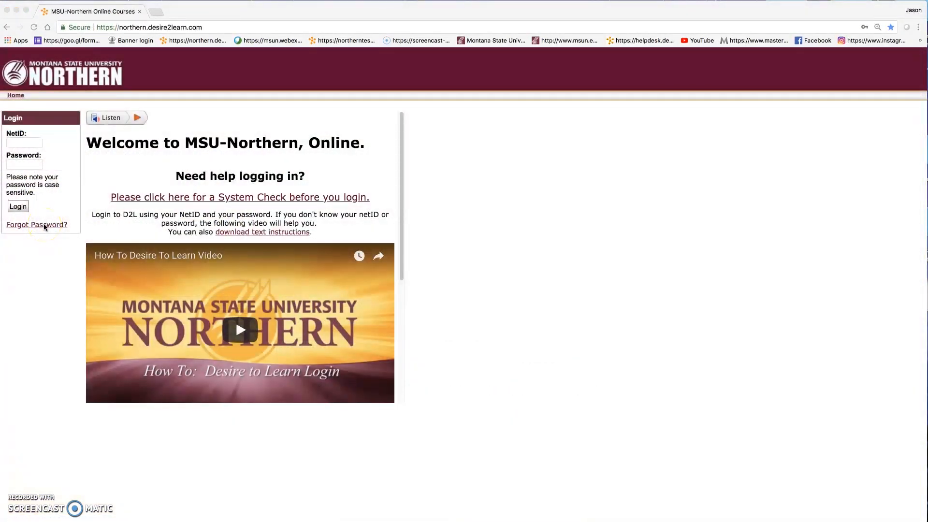
Choose Forgot Password? and start New User Setup in the password reset portal.
left_click(36, 224)
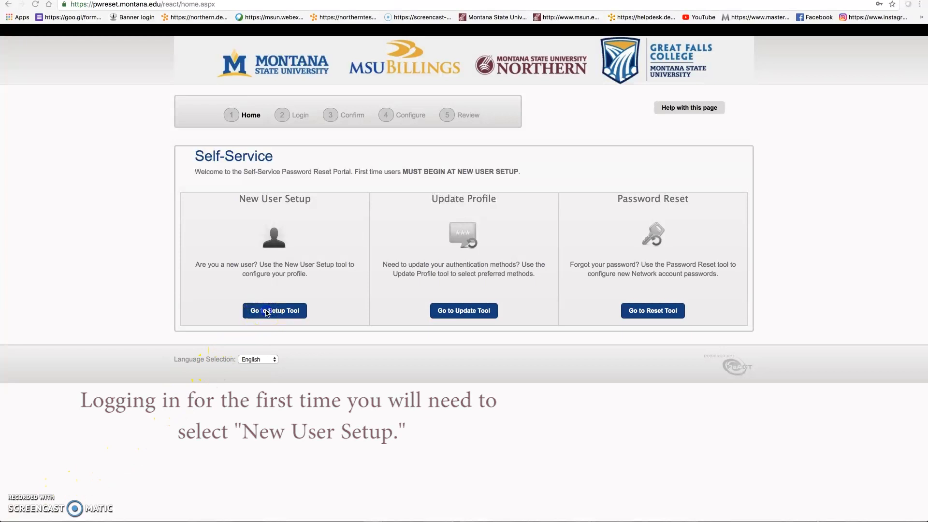
left_click(274, 310)
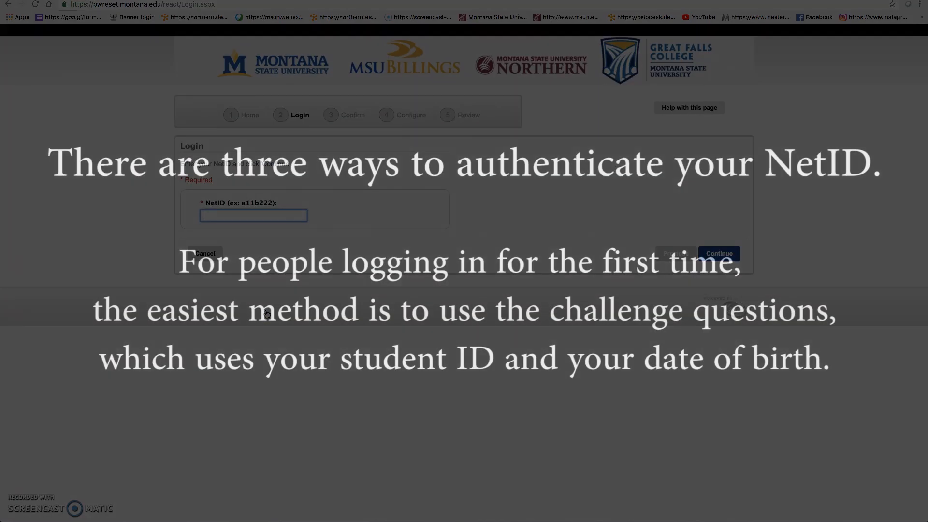
Verify the NetID with challenge questions rather than e-mail, entering the MSU ID.
left_click(719, 253)
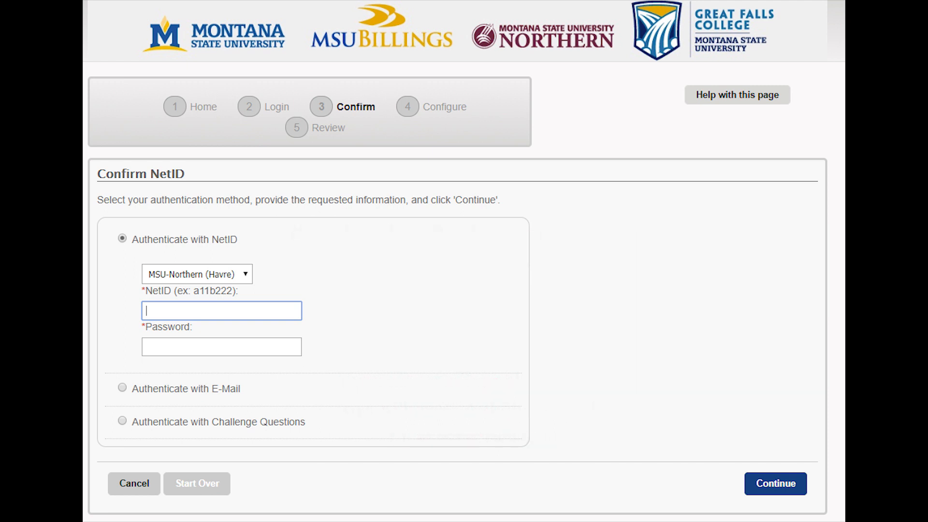
left_click(122, 388)
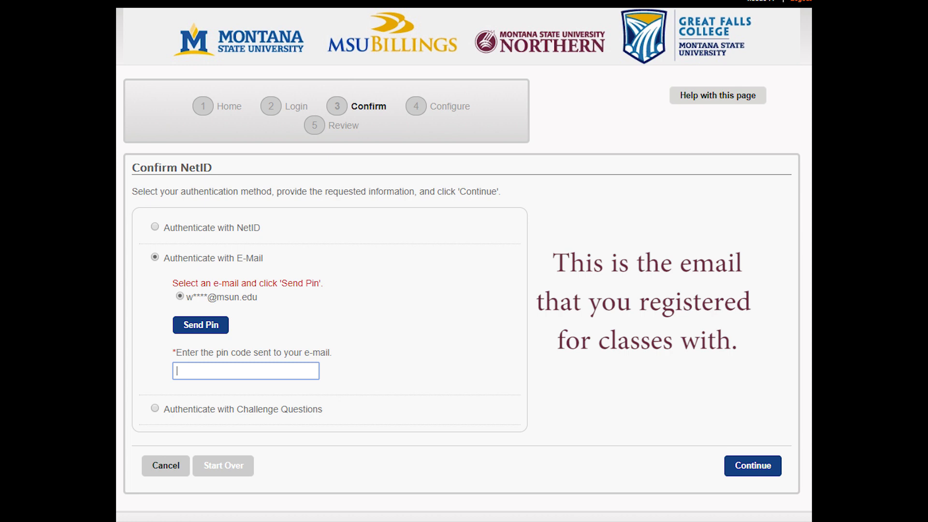
left_click(154, 408)
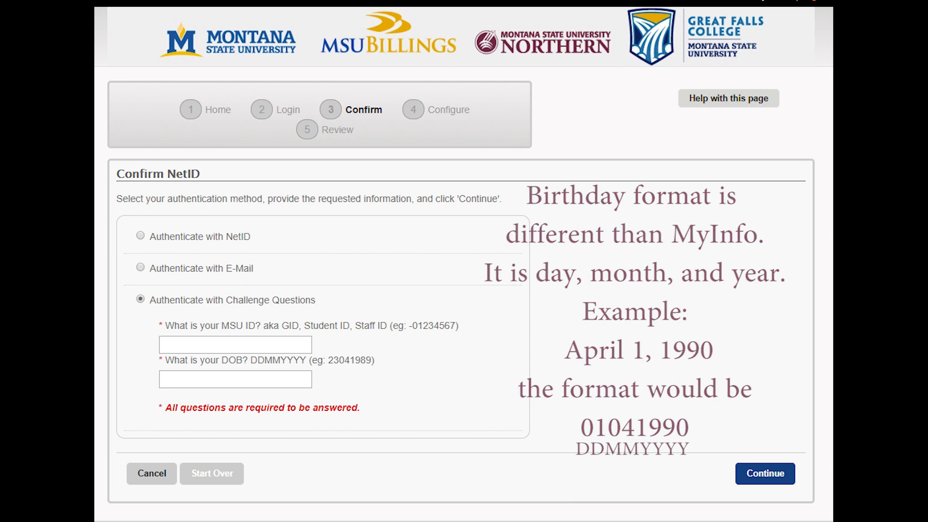
left_click(764, 474)
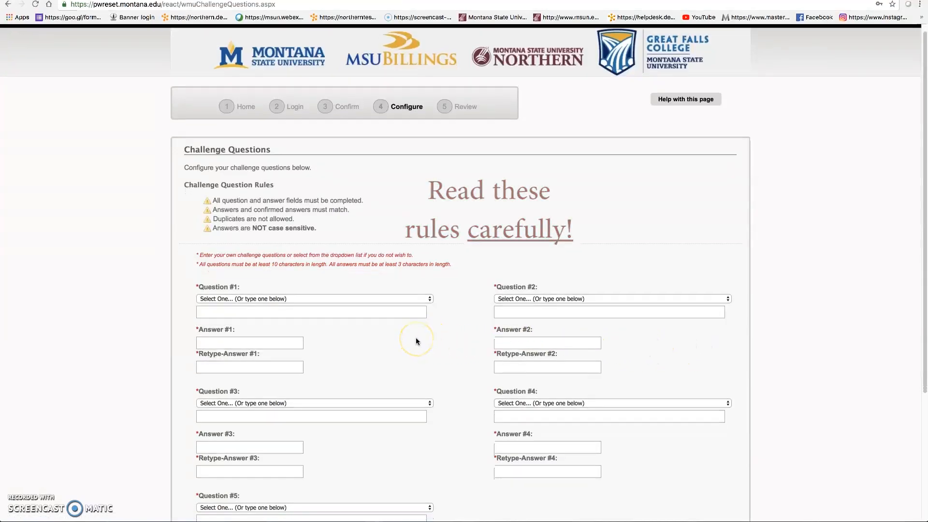
Scroll down and begin filling in the first of five challenge questions.
scroll("down", 3)
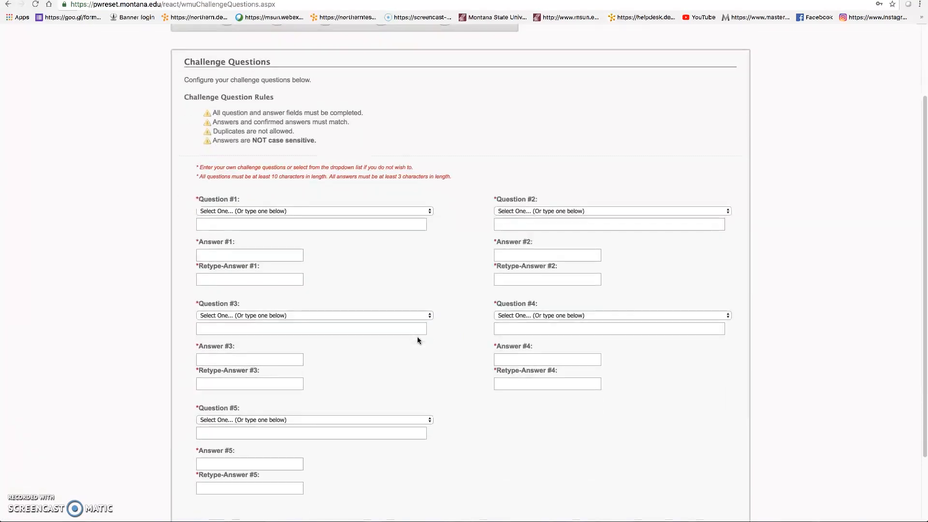
left_click(429, 211)
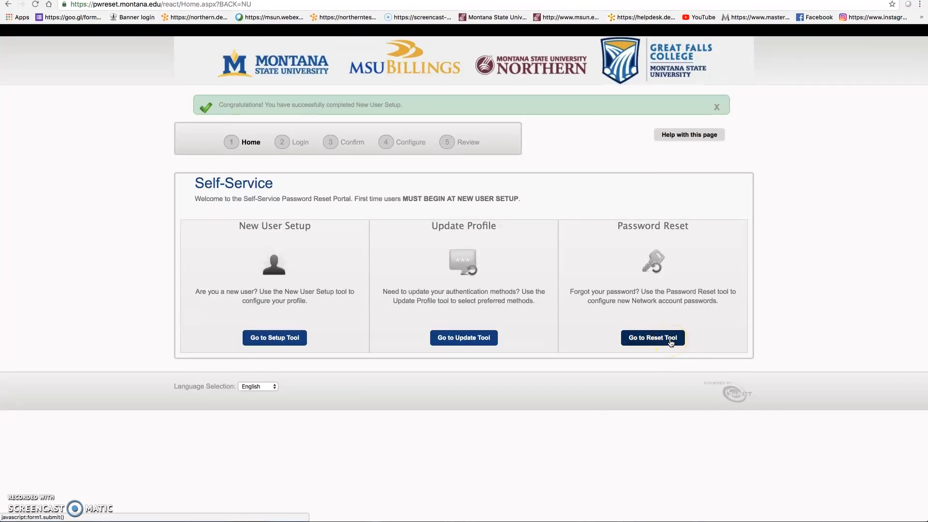
Start the password reset, enter the NetID, and answer the favorite past-time question.
left_click(652, 338)
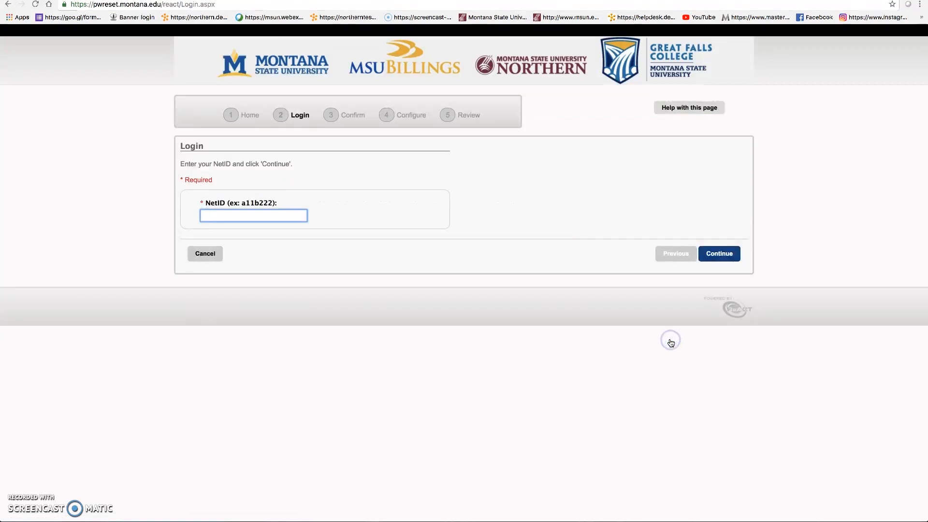
left_click(719, 253)
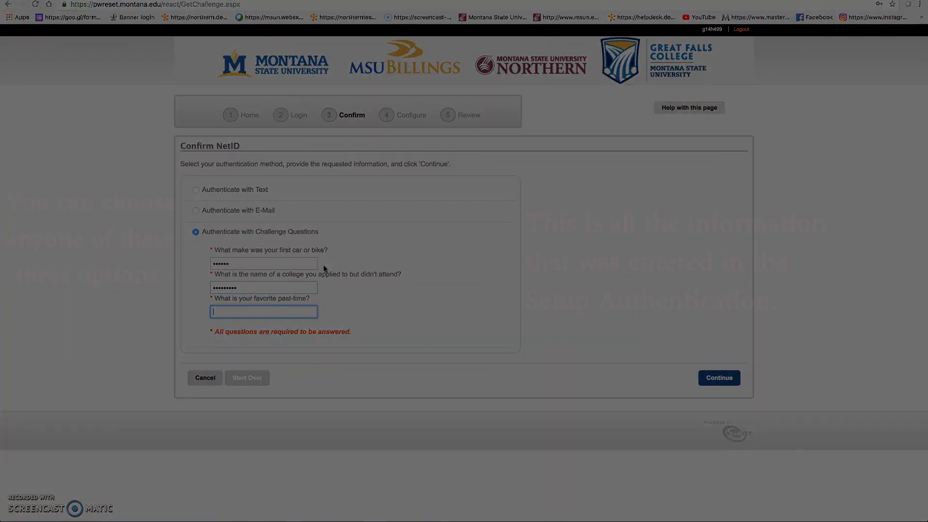
left_click(719, 377)
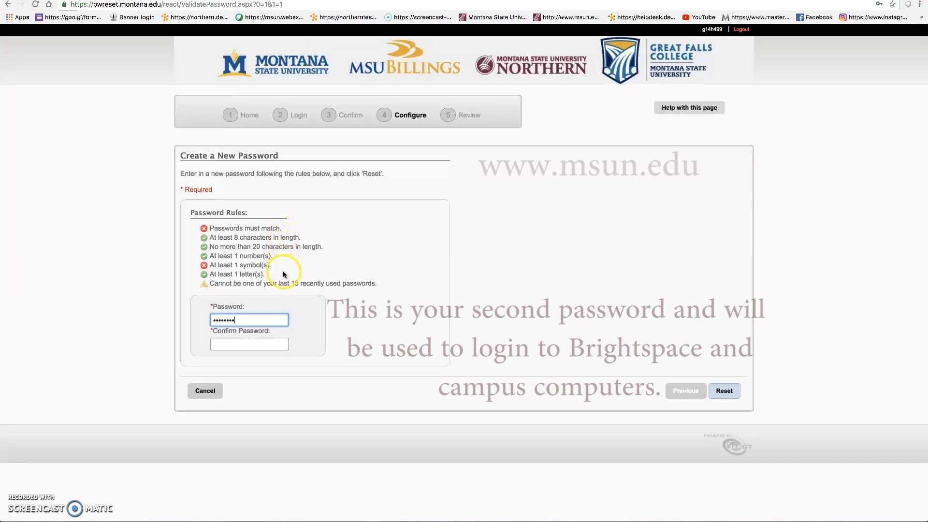
mouse_move(289, 296)
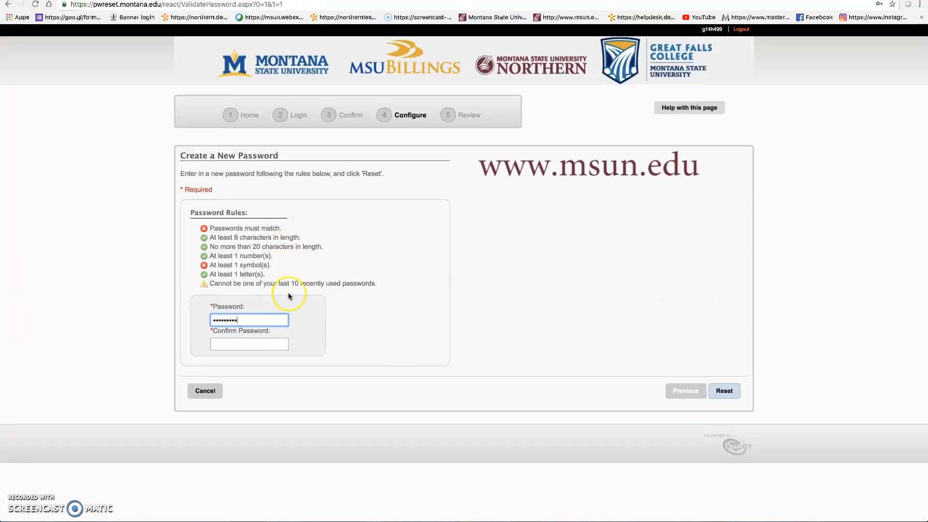
Enter the new network password in the Confirm Password field.
left_click(249, 343)
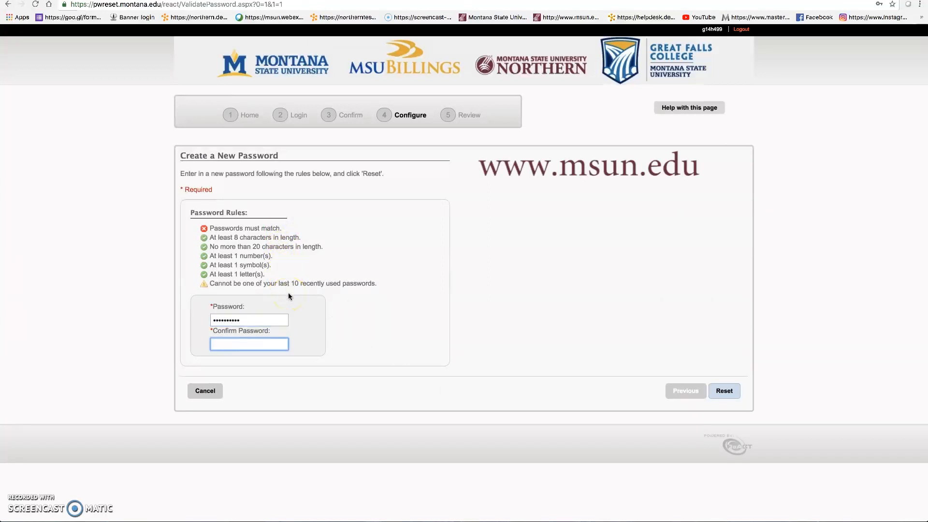
type("•••••")
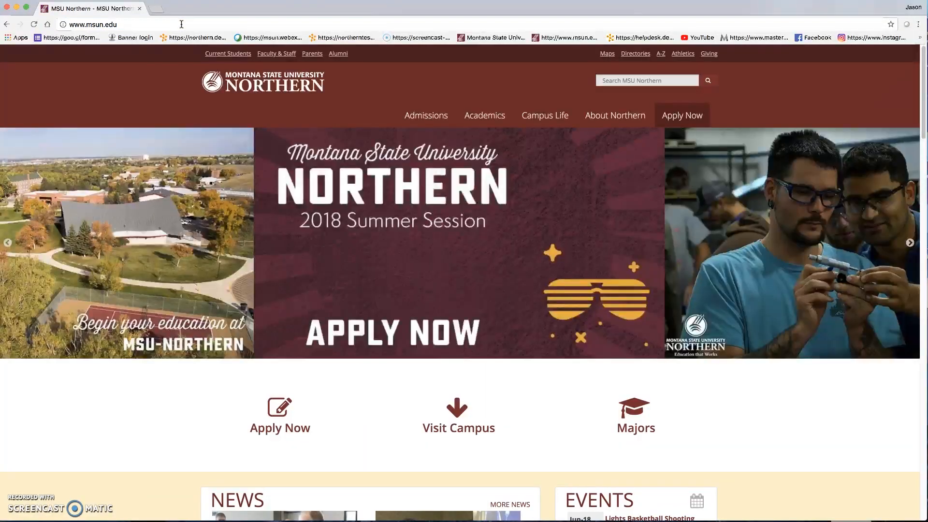
mouse_move(227, 54)
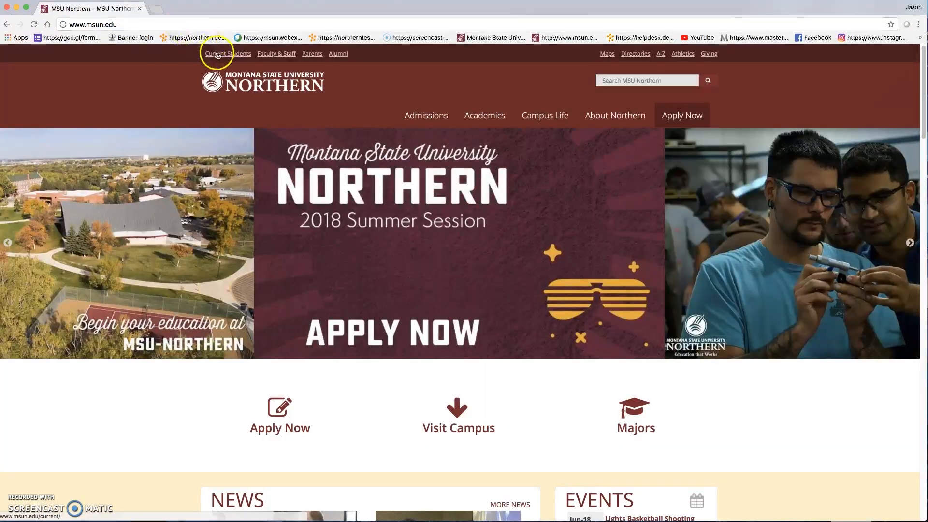
Go from msun.edu Current Students to Brightspace (formerly D2L) and submit NetID login.
left_click(227, 53)
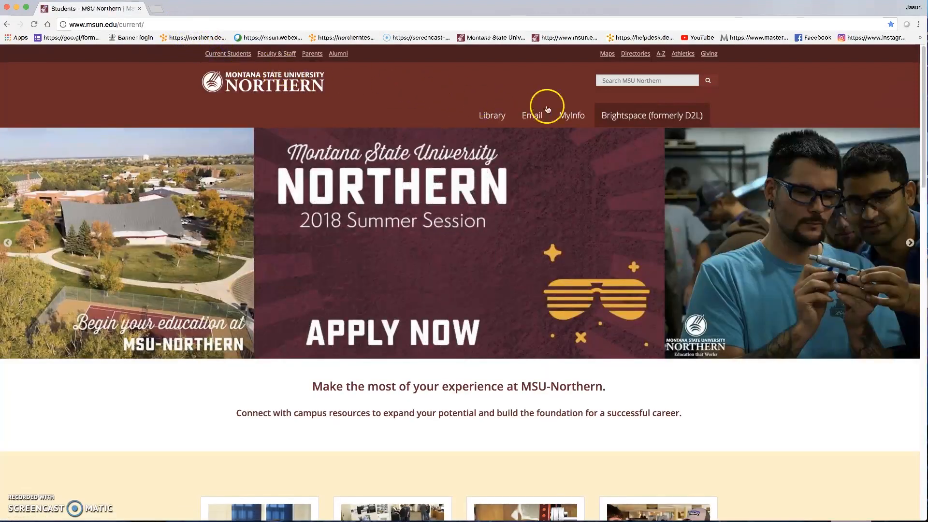
left_click(651, 116)
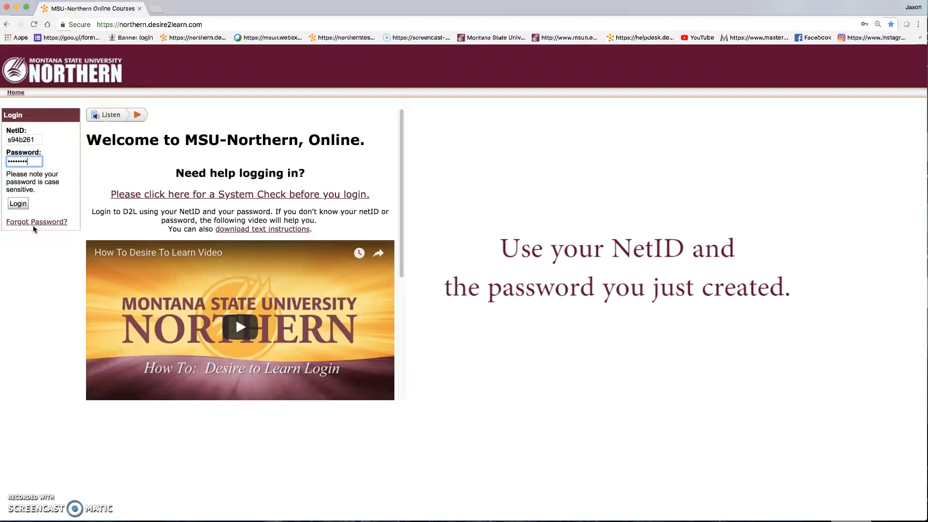
left_click(18, 203)
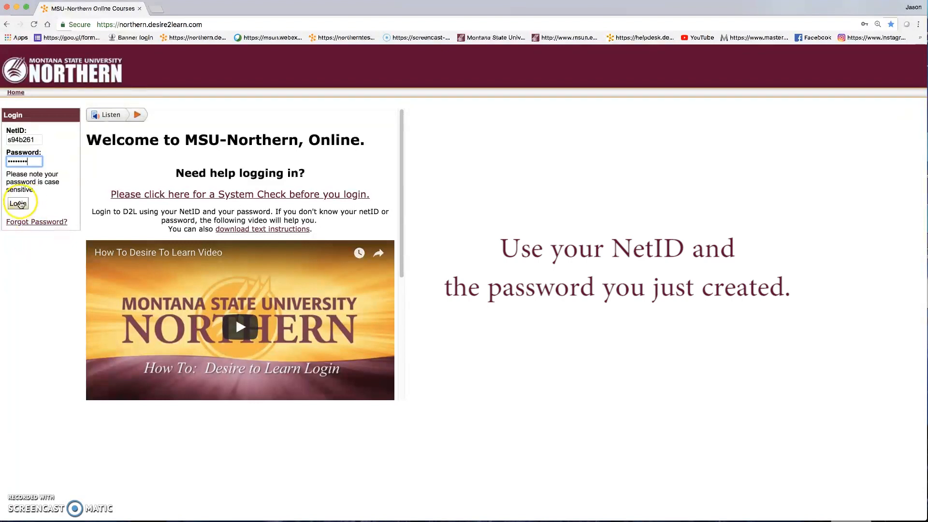
left_click(18, 204)
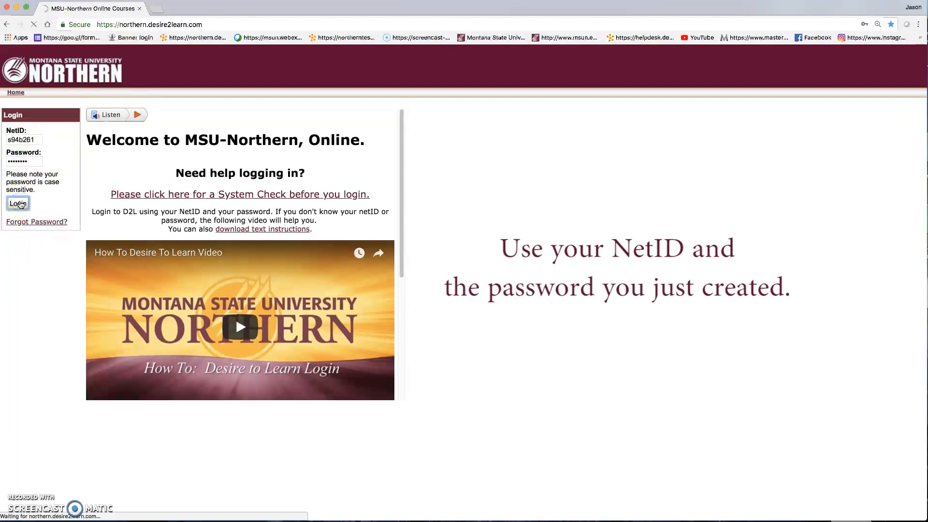
Check My Courses for the orientation course and scroll through the Welcome announcement's help contacts.
left_click(18, 204)
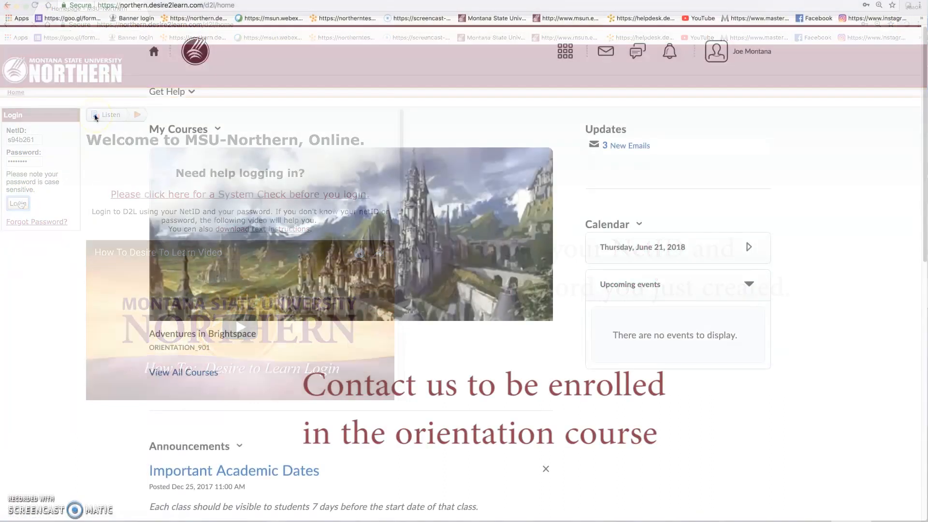
left_click(18, 204)
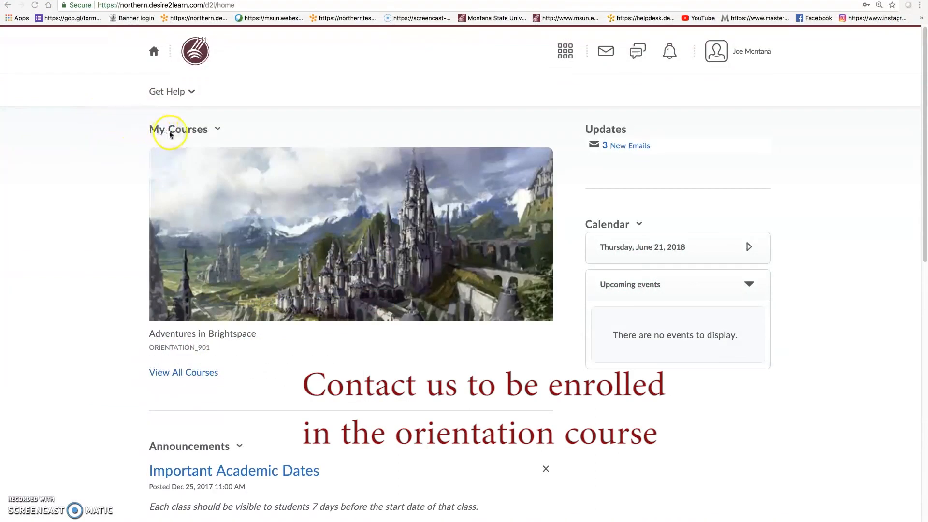
mouse_move(213, 246)
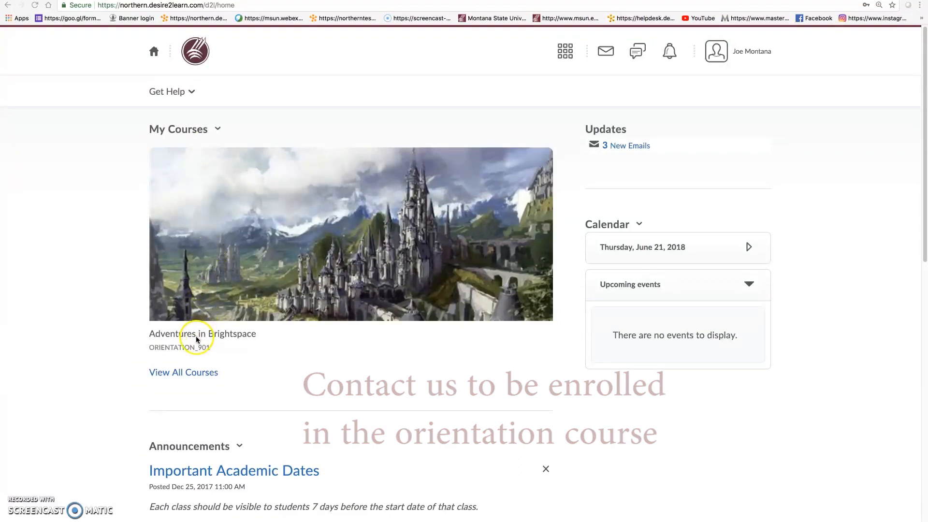
scroll("down", 3)
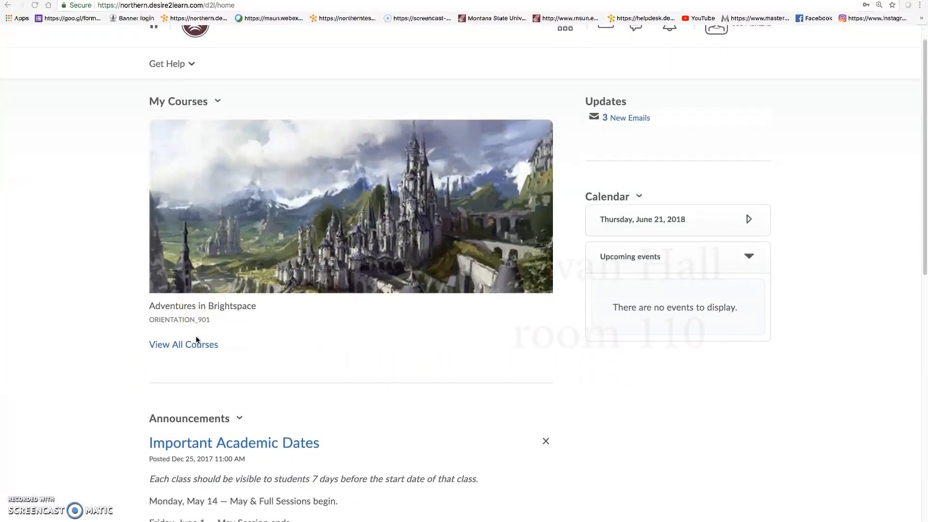
scroll("down", 3)
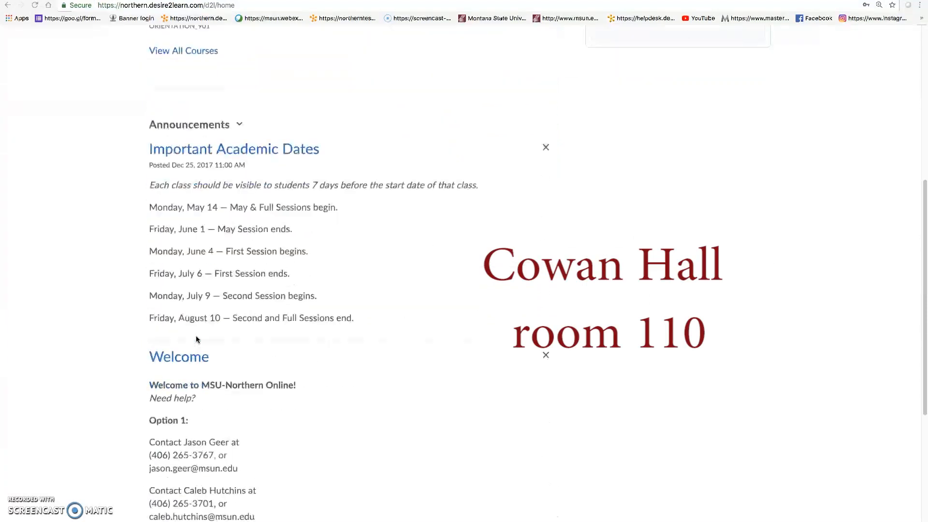
scroll("down", 3)
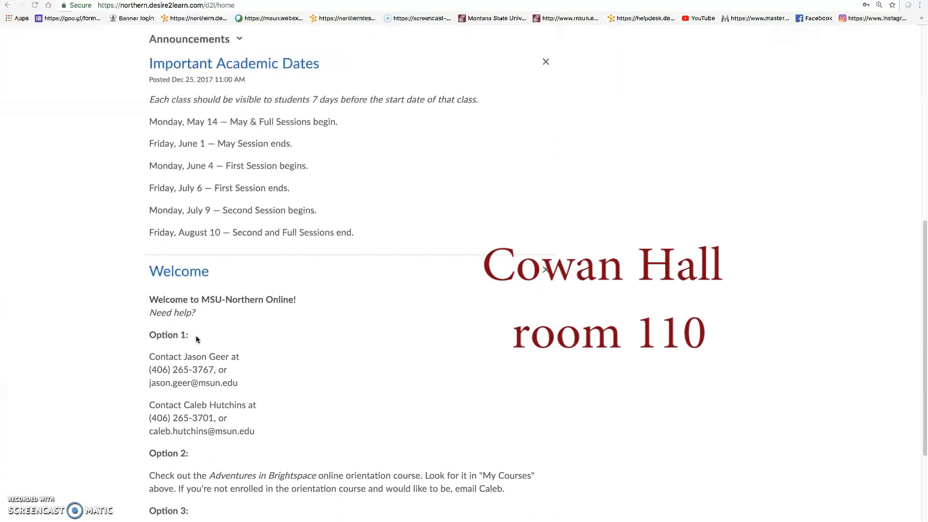
scroll("down", 3)
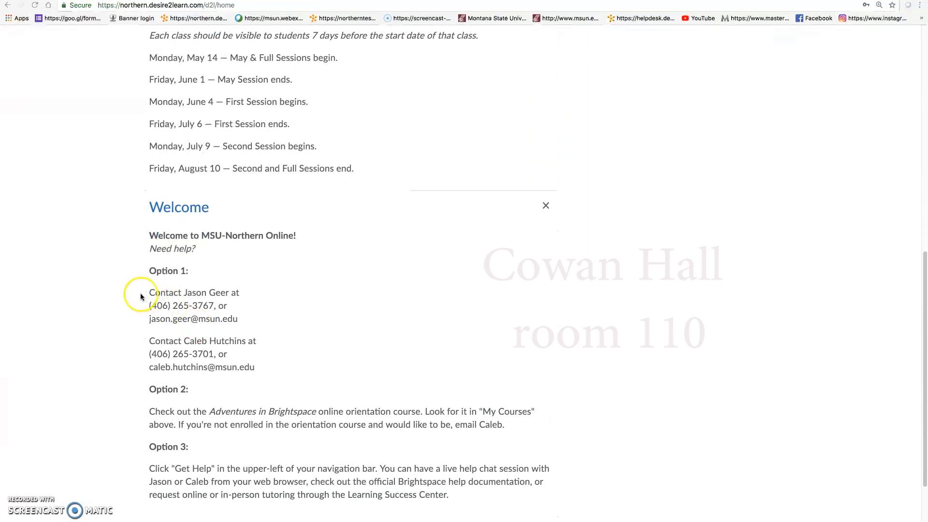